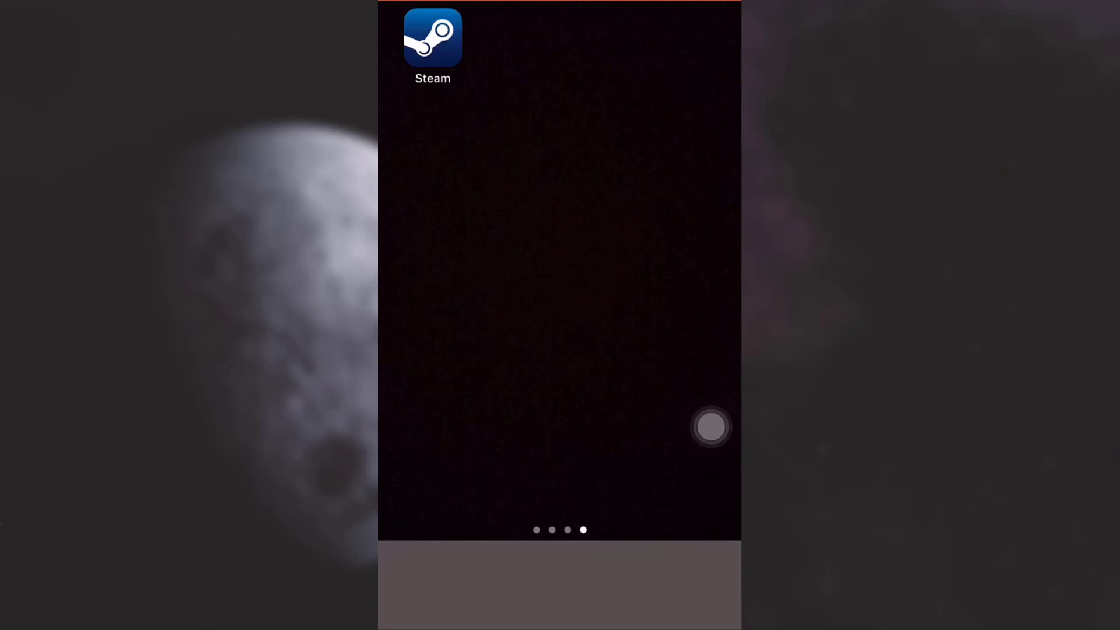
Launch Steam Mobile and bring up its main menu of account sections
left_click(432, 37)
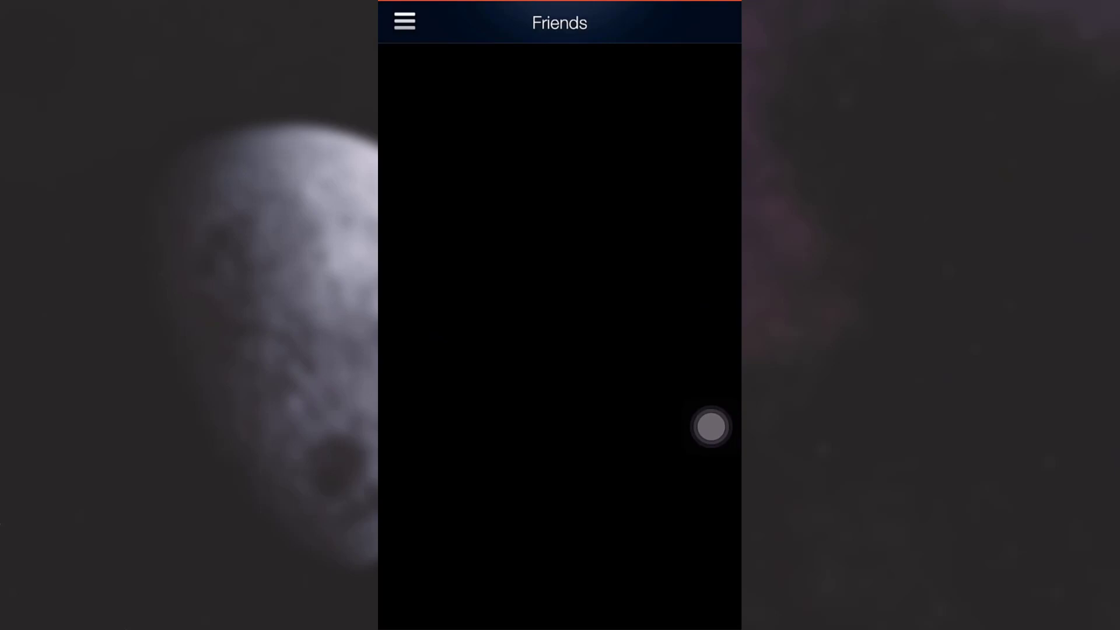
left_click(405, 21)
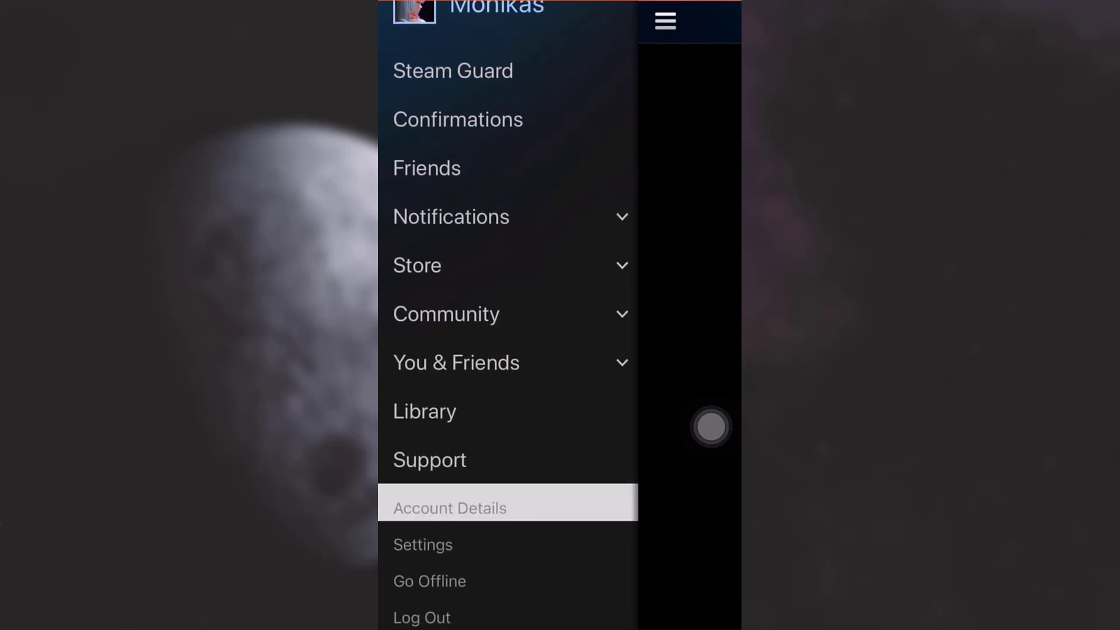
Show the Account Details page scrolled to the Account Security section
left_click(449, 507)
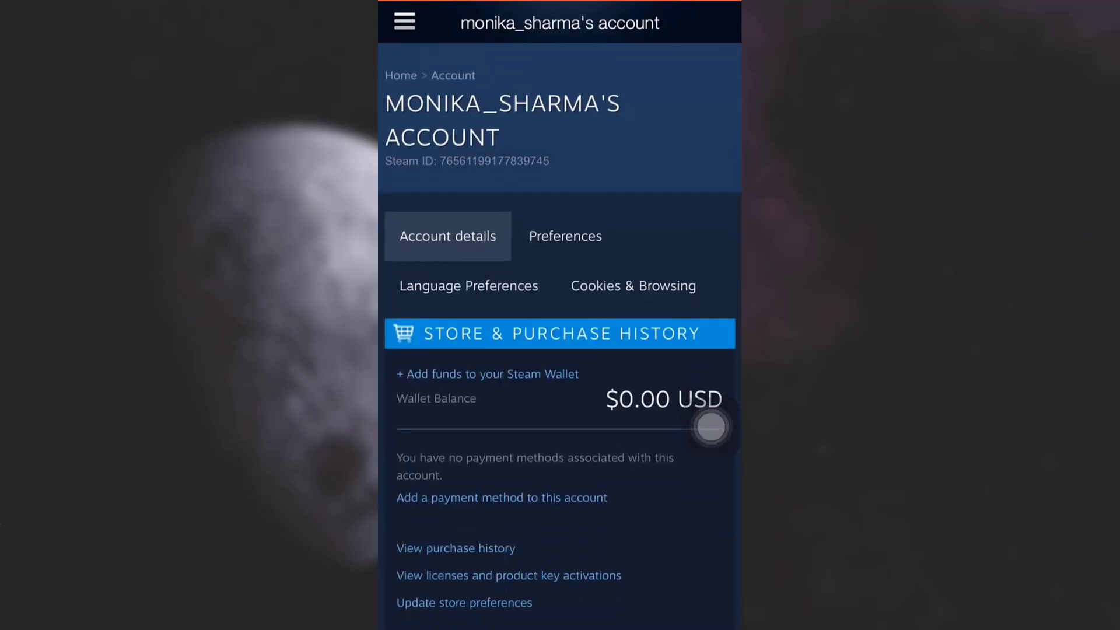
scroll("down", 3)
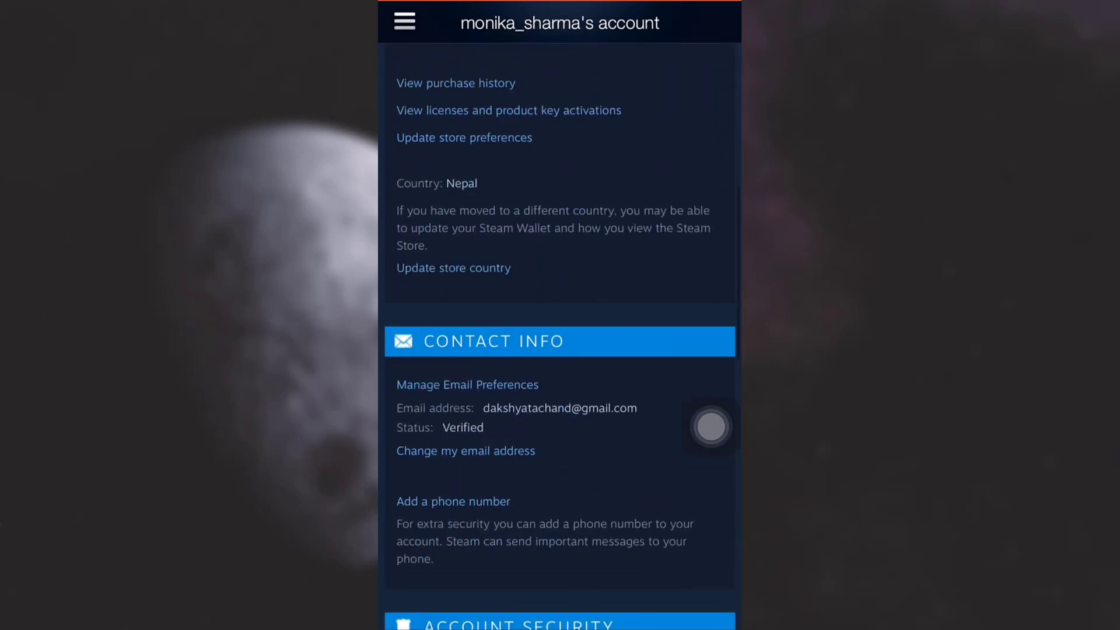
scroll("down", 3)
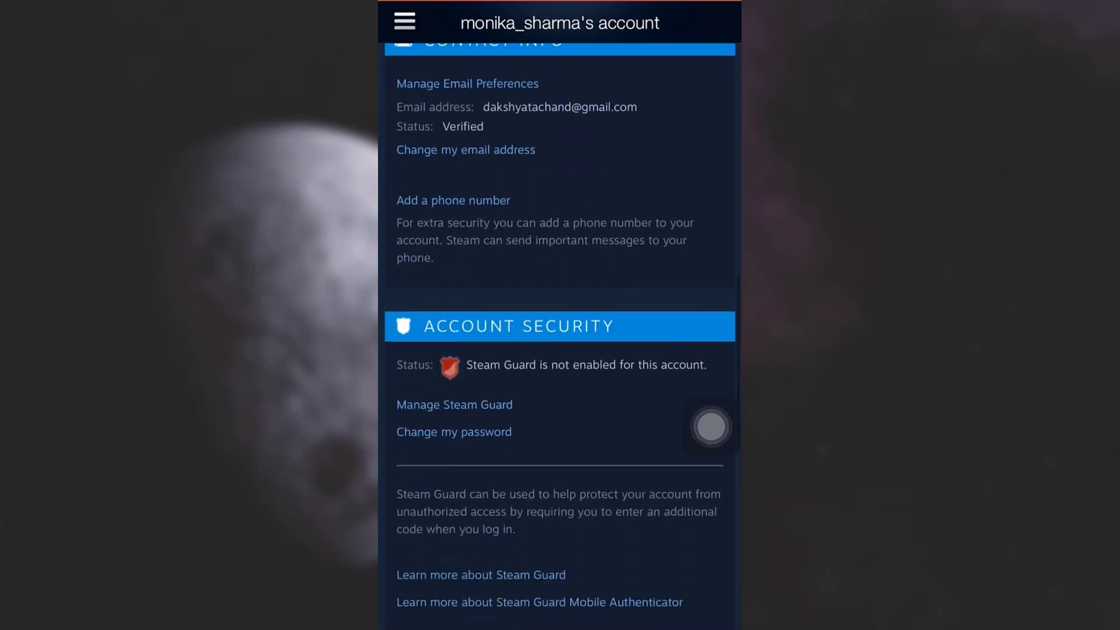
scroll("down", 3)
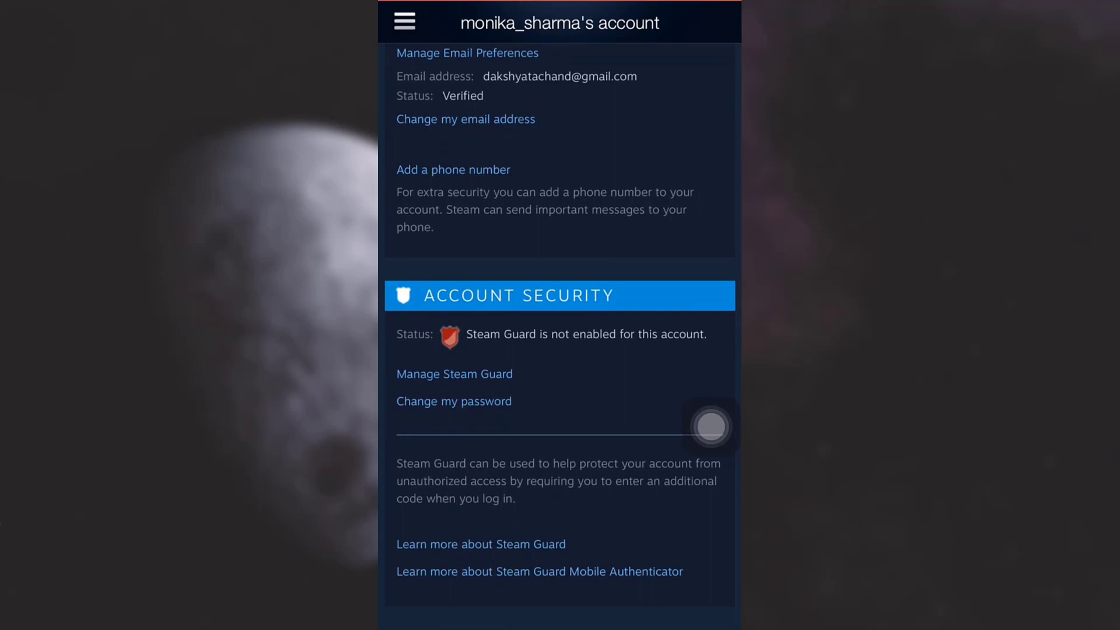
Begin a password change and request a verification code by email
left_click(453, 400)
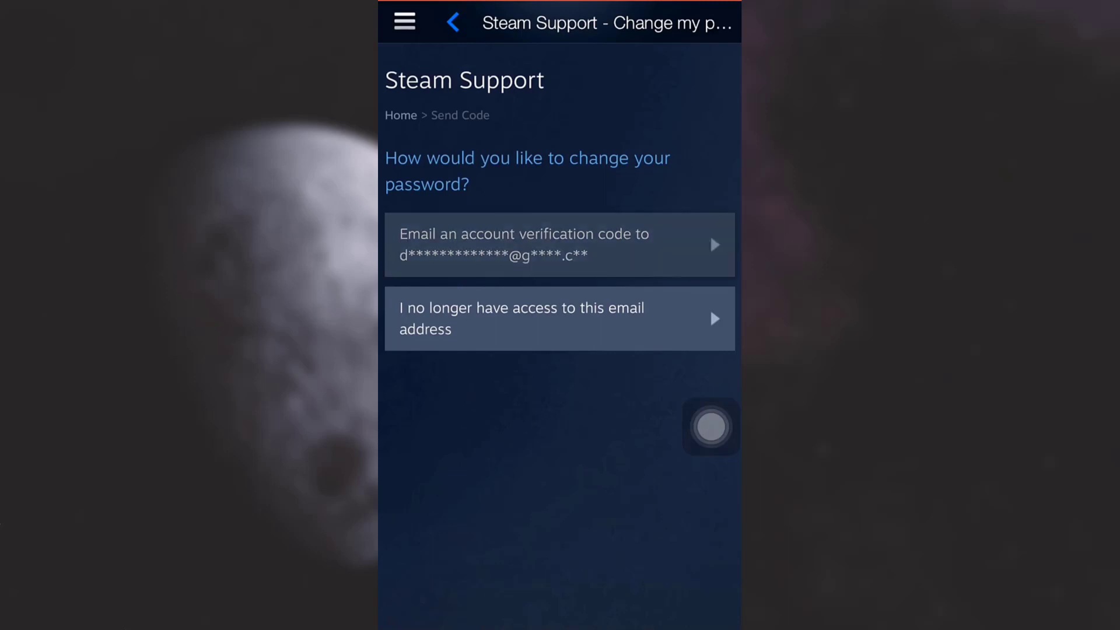
left_click(559, 244)
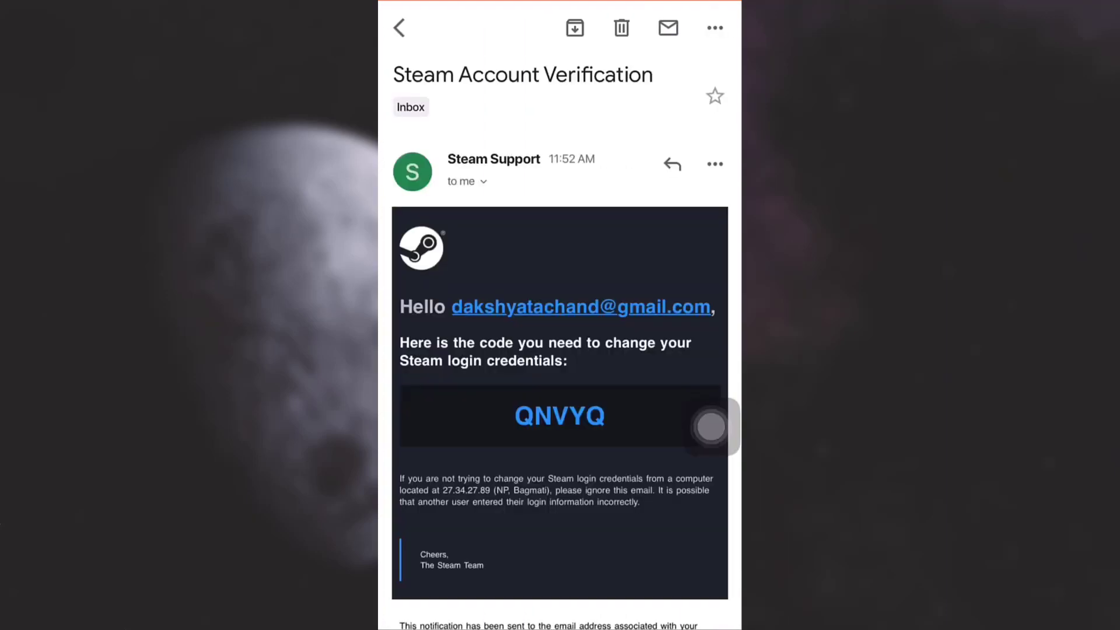
scroll("down", 3)
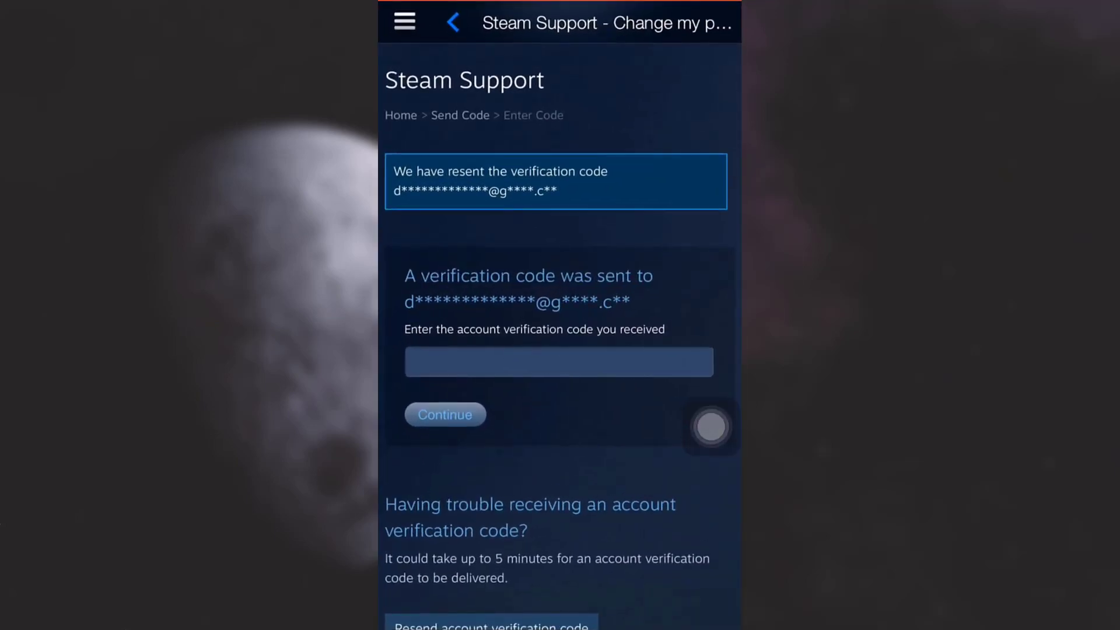
left_click(559, 362)
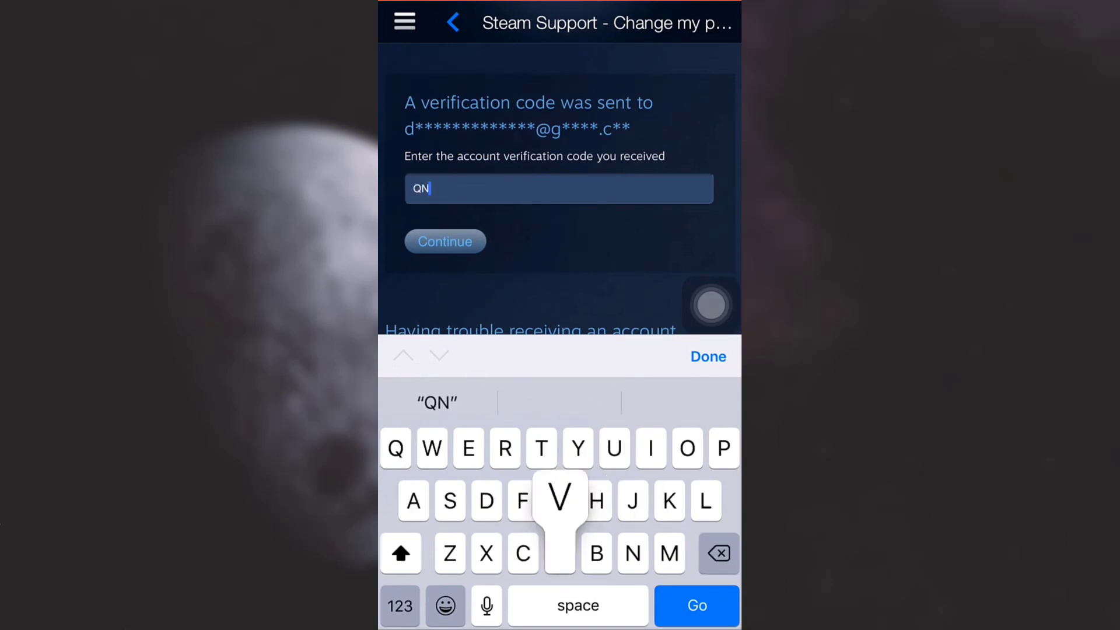
type("VYQ")
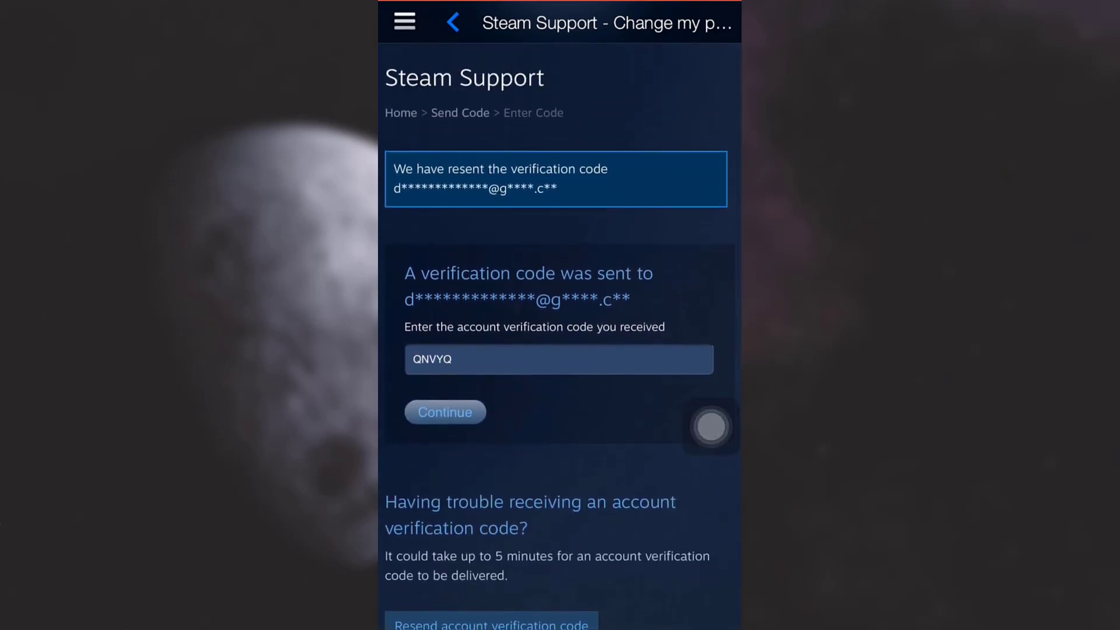
left_click(444, 411)
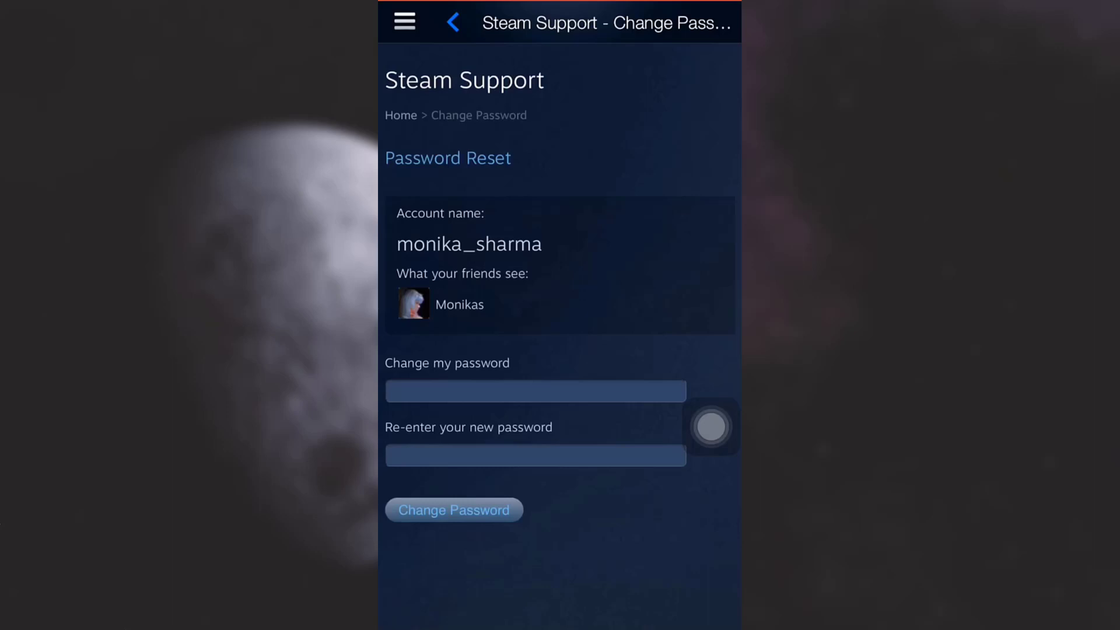
Enter the new password twice and submit it with Change Password
left_click(536, 391)
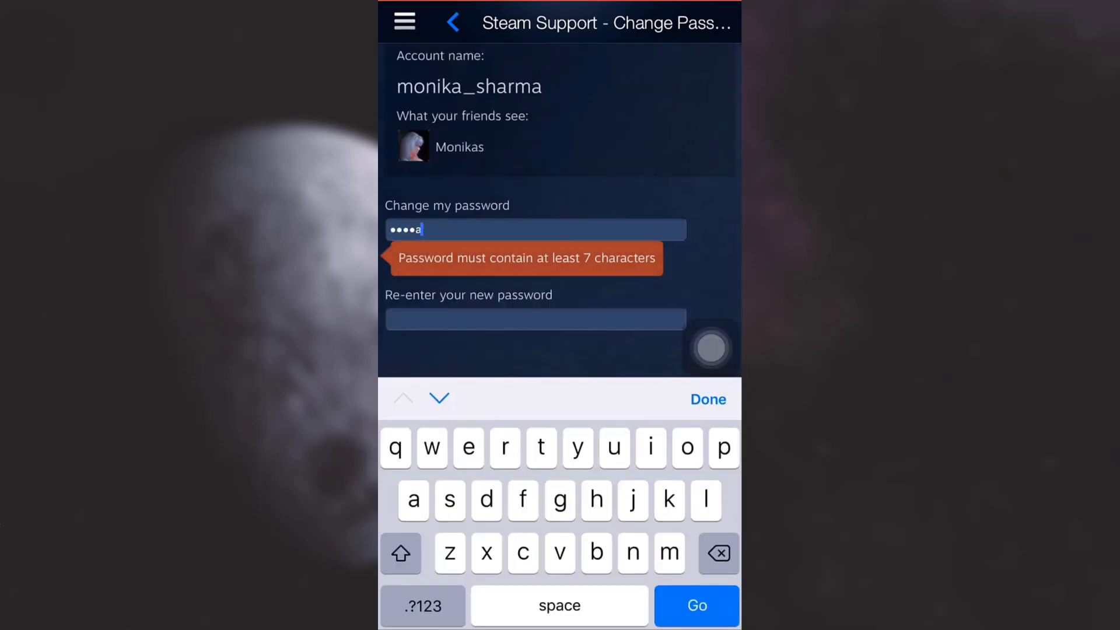
type("9")
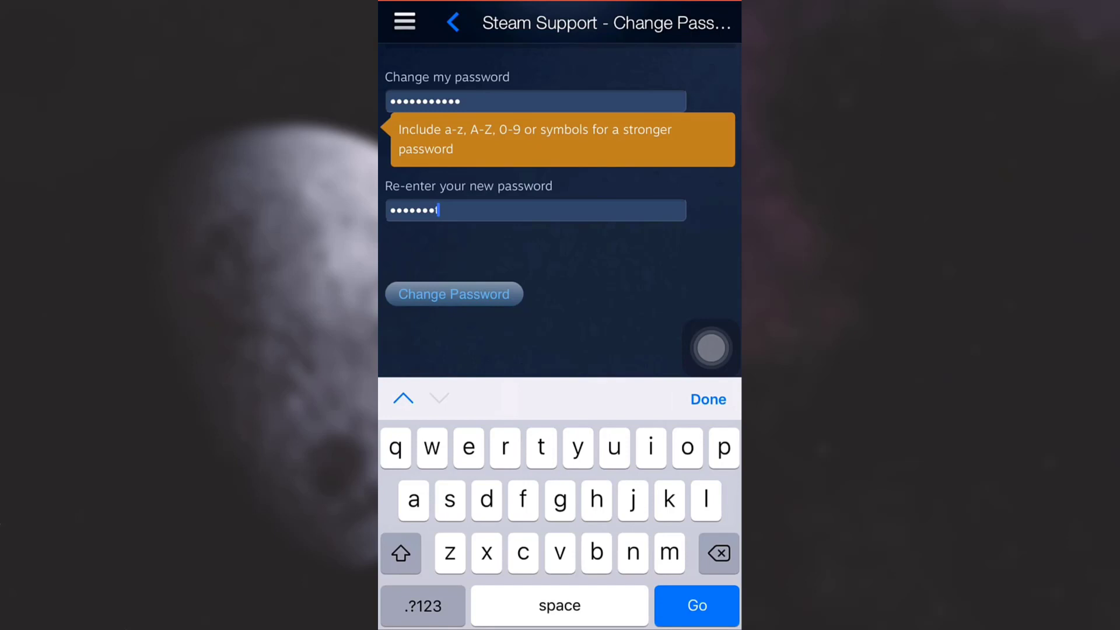
type("9")
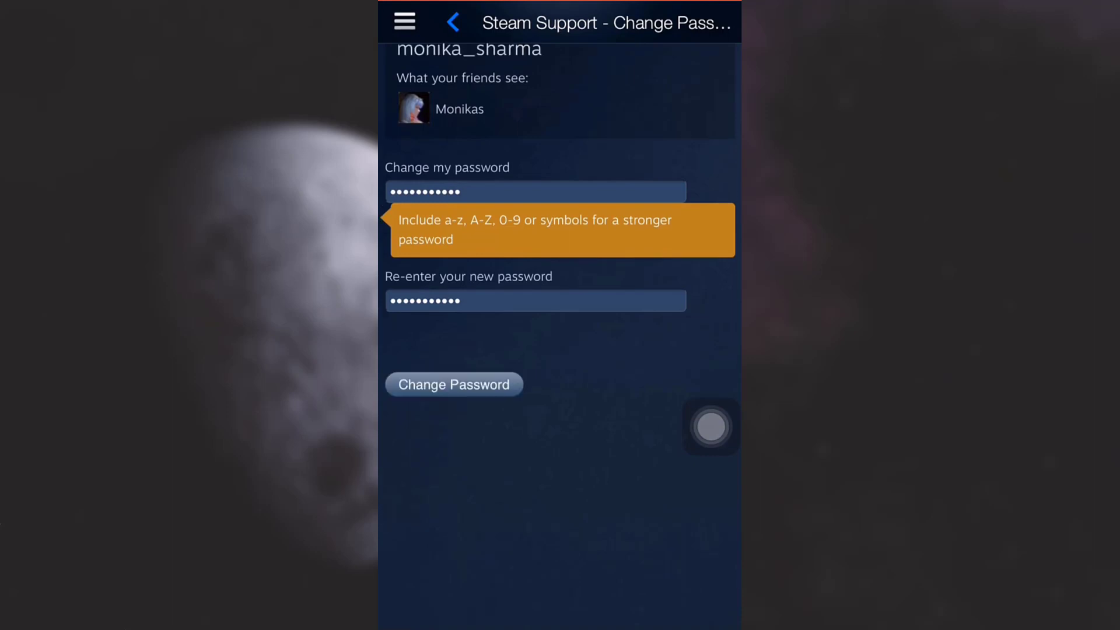
left_click(454, 384)
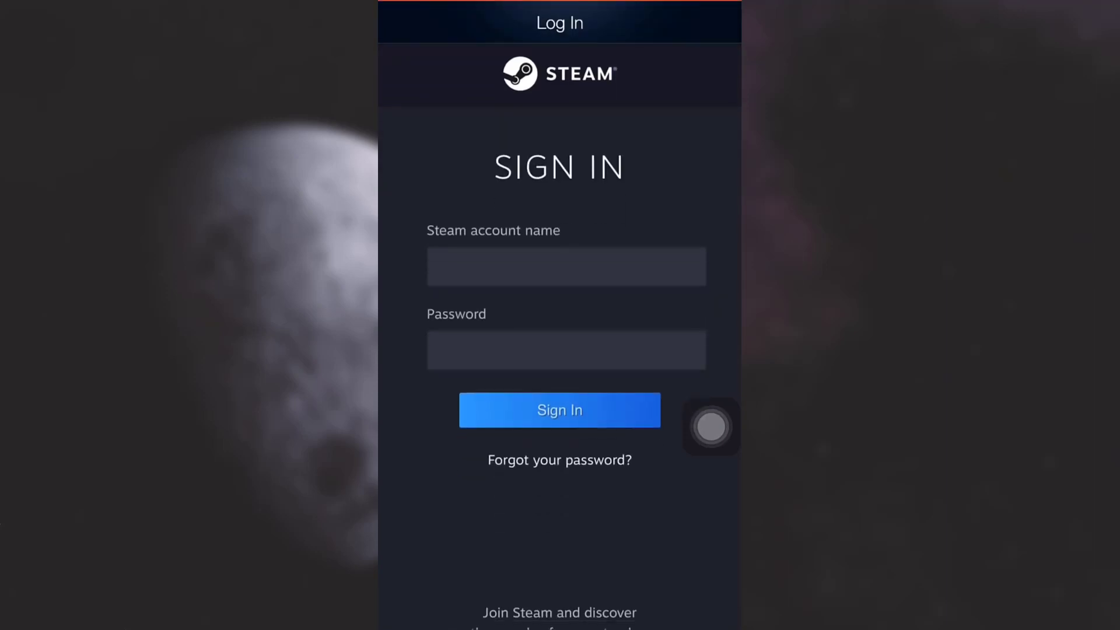
left_click(564, 266)
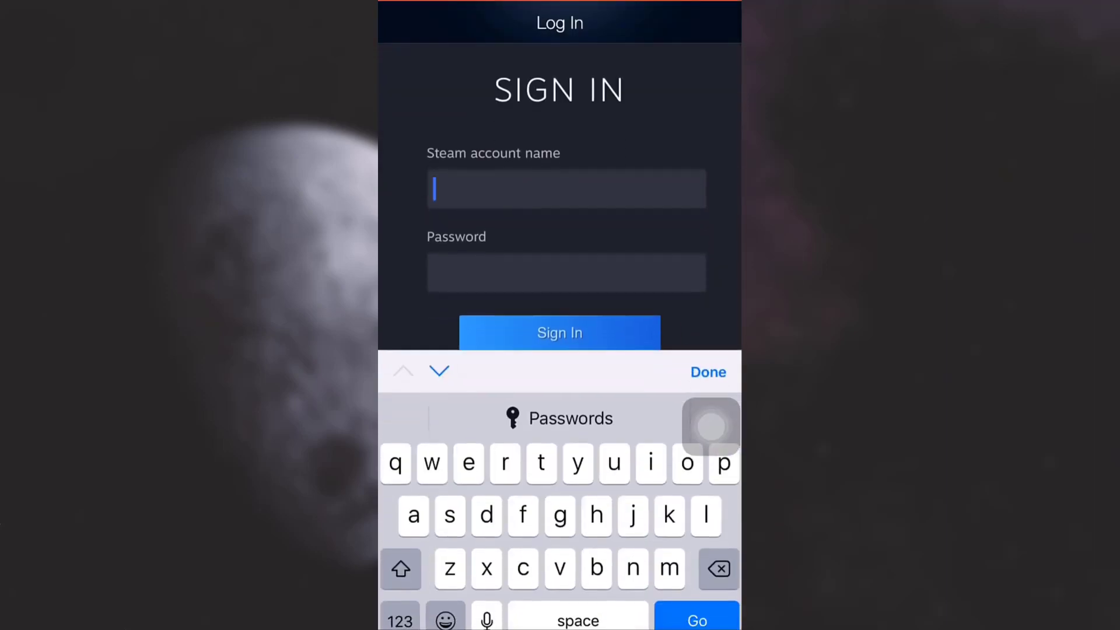
type("monika_")
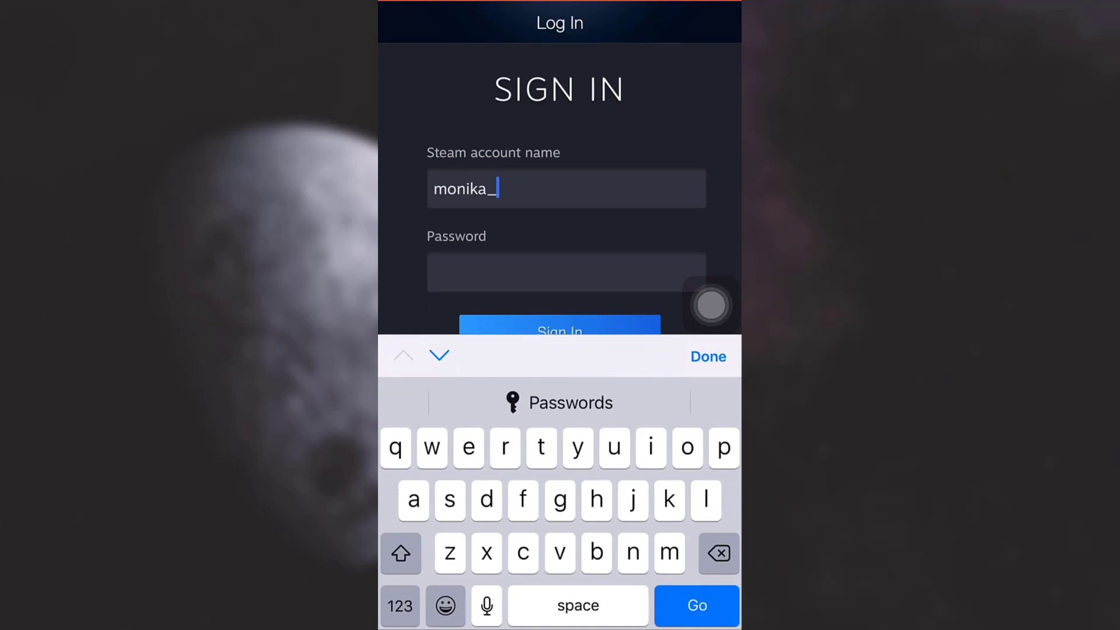
type("sharma")
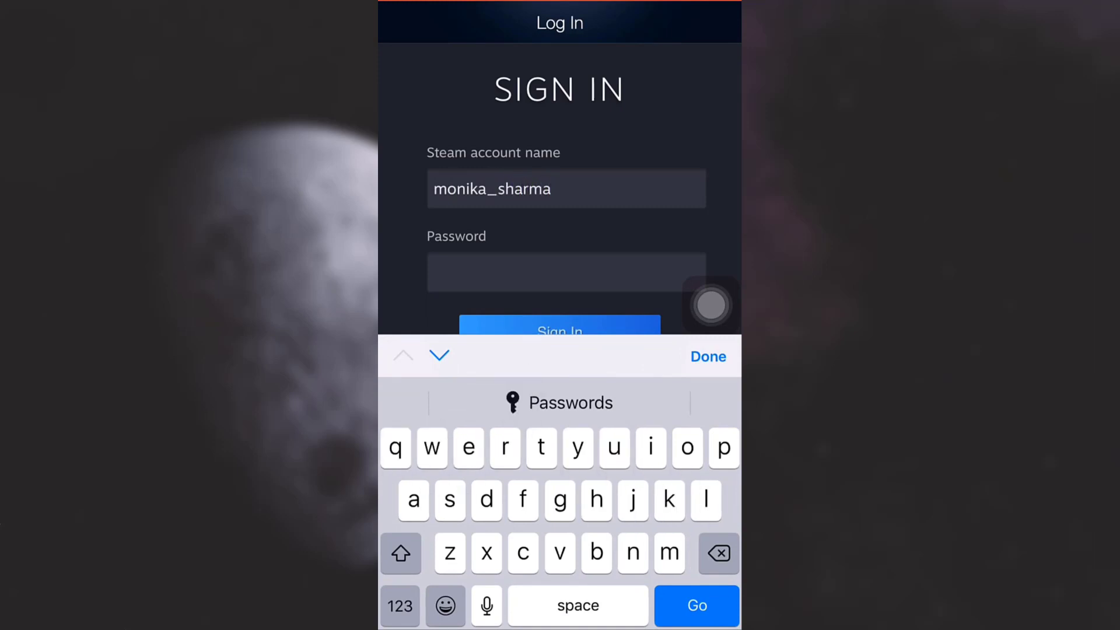
type("o")
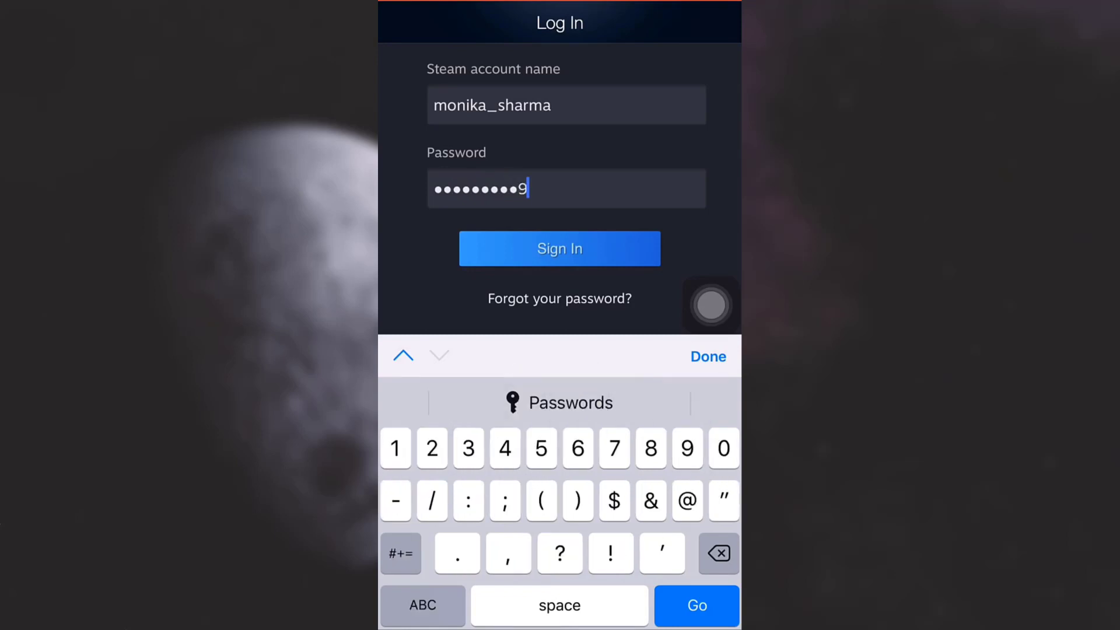
left_click(559, 249)
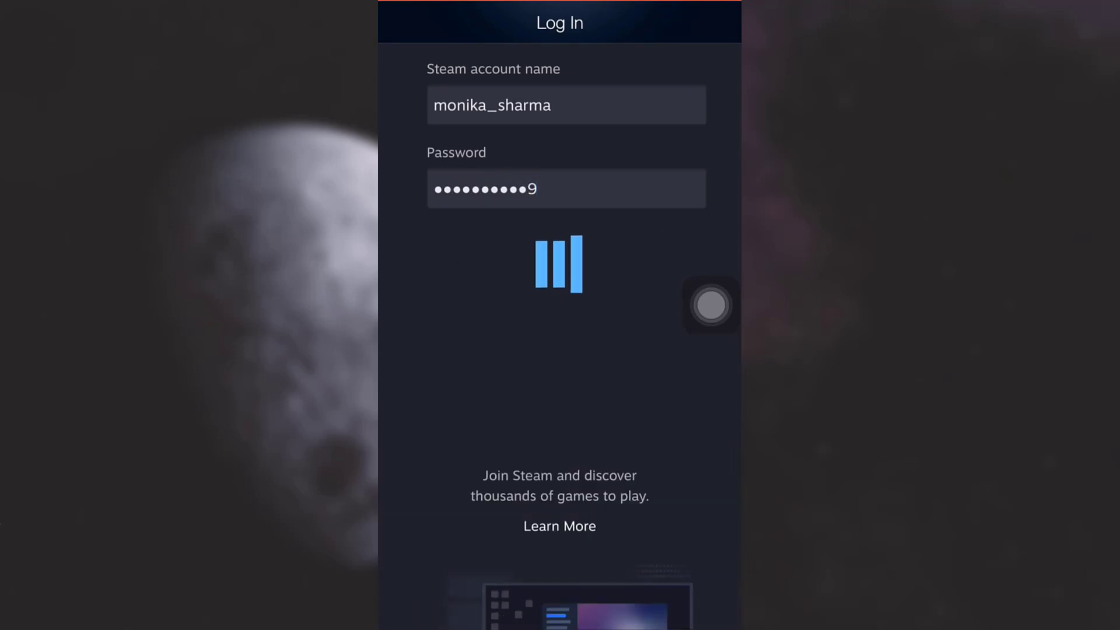
left_click(558, 263)
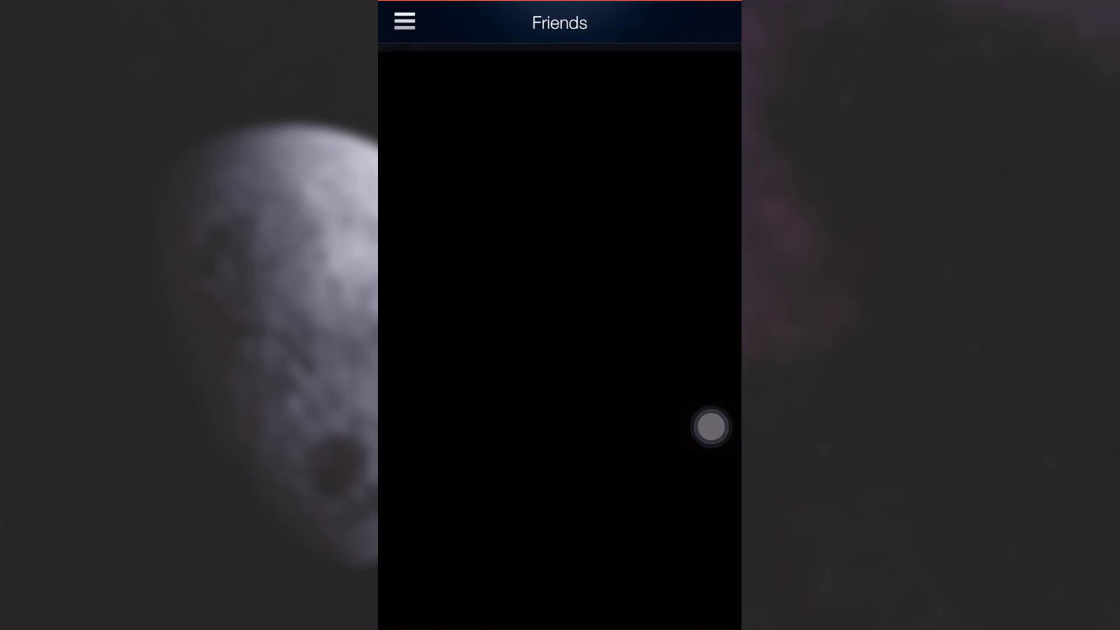
left_click(405, 21)
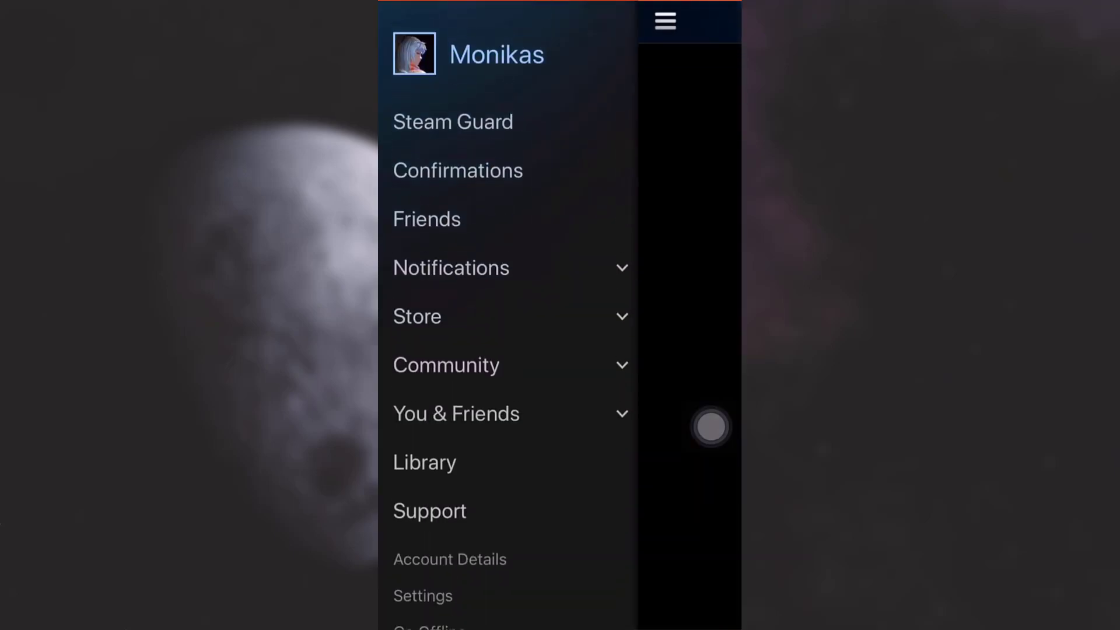